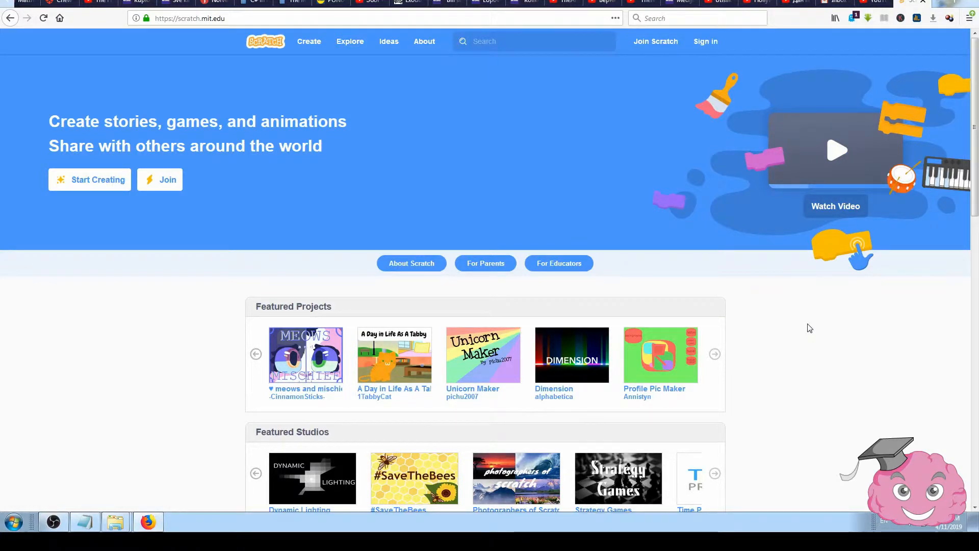
pyautogui.moveTo(488, 159)
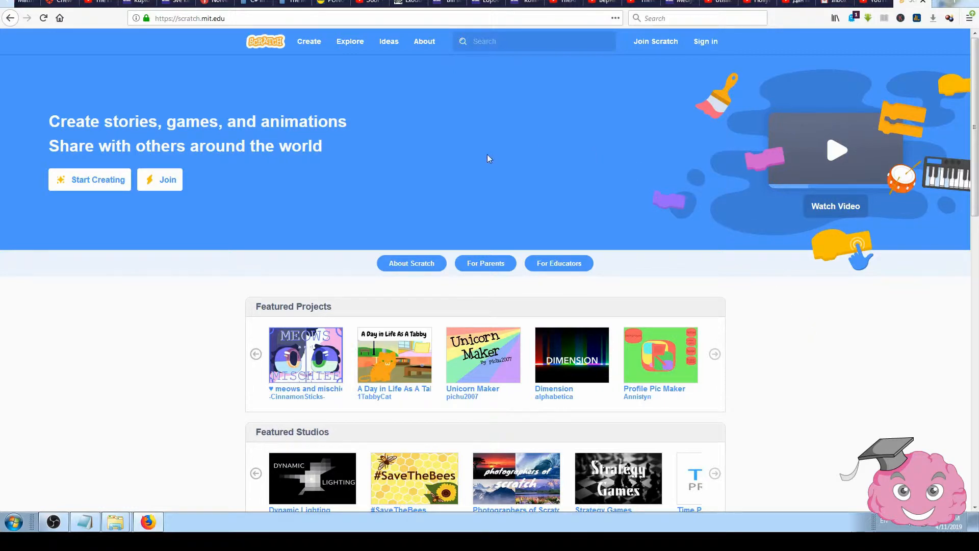
pyautogui.moveTo(496, 149)
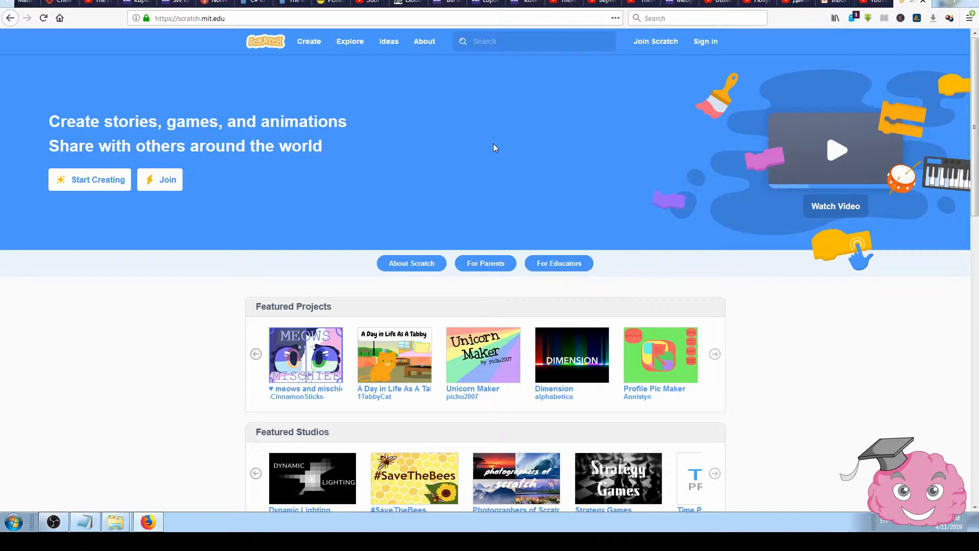
pyautogui.moveTo(857, 323)
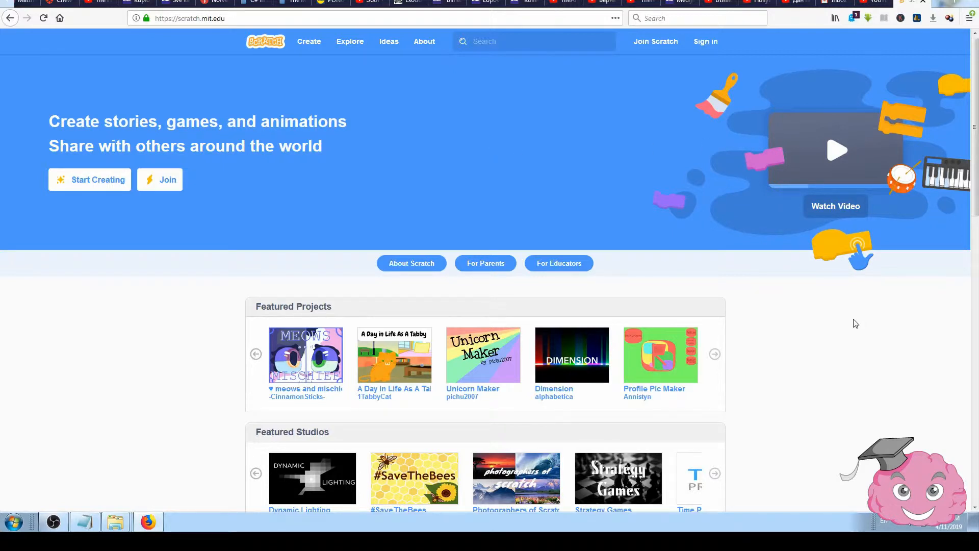
pyautogui.moveTo(640, 56)
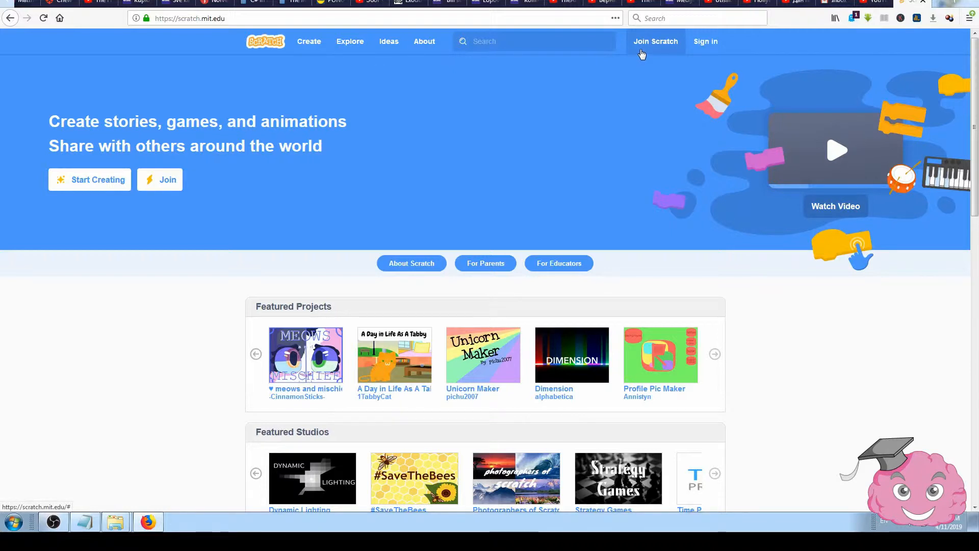
pyautogui.moveTo(644, 50)
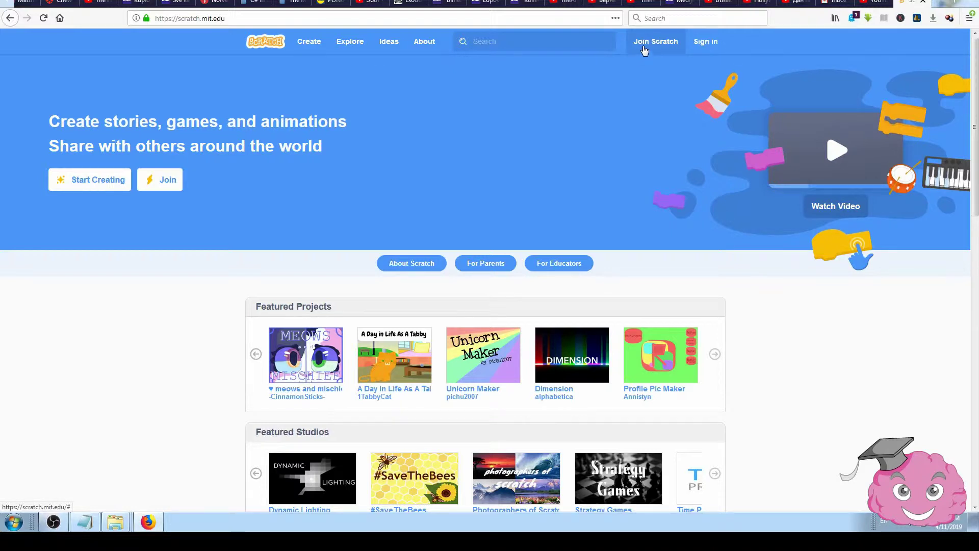
# Step: Start Join Scratch with username k4all and a confirmed password, advancing to step two
pyautogui.click(656, 40)
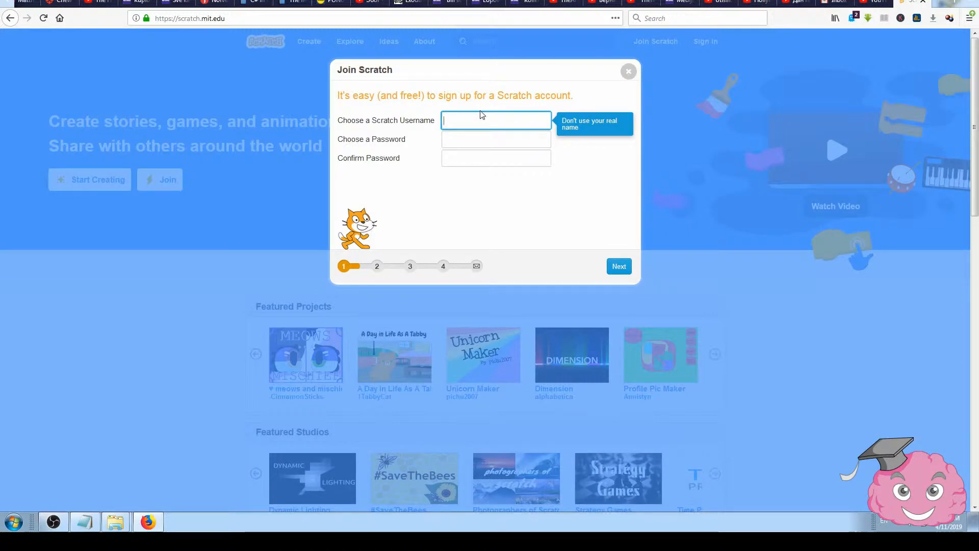
pyautogui.write('k4all')
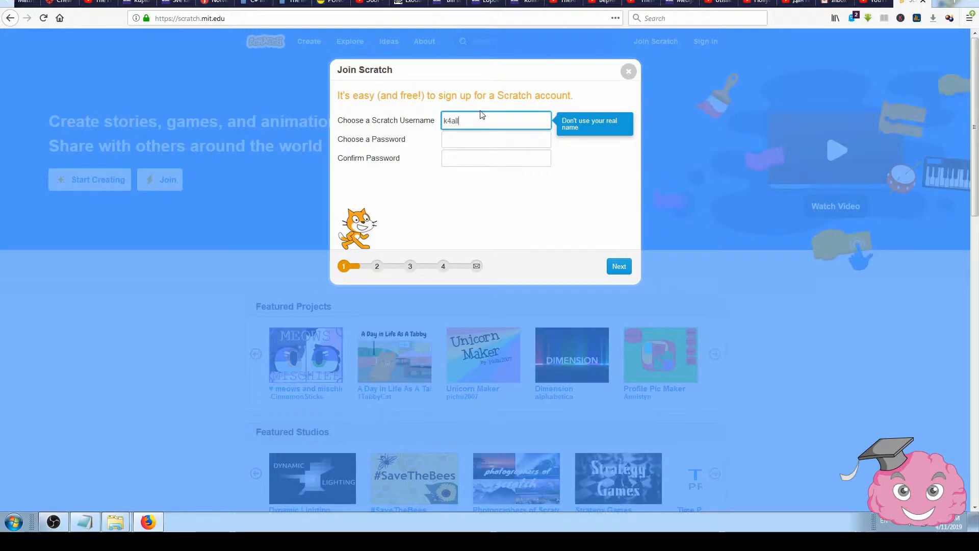
pyautogui.click(496, 139)
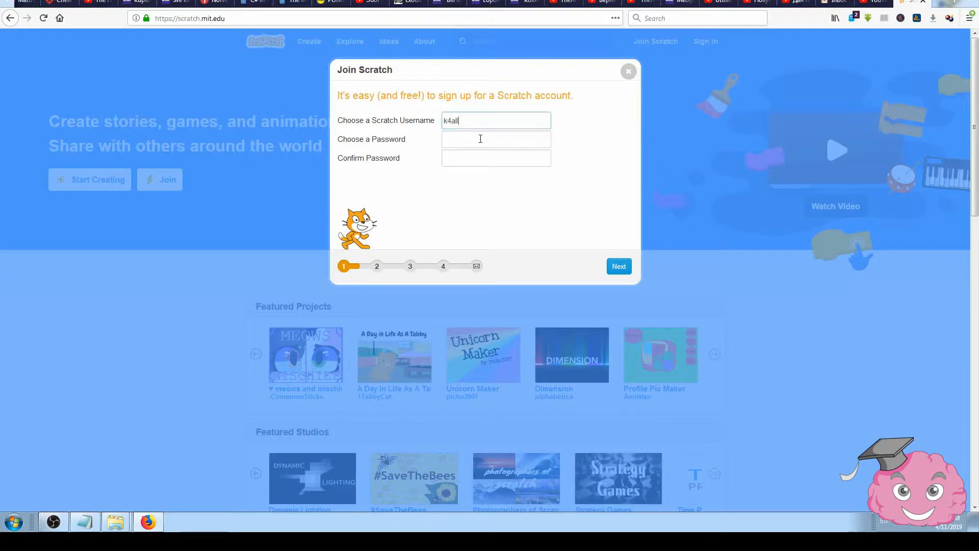
pyautogui.click(496, 139)
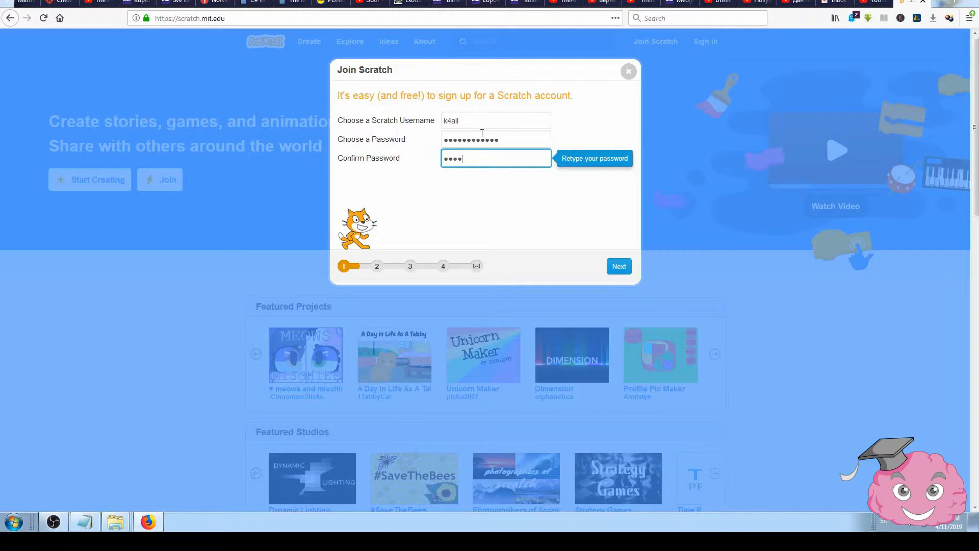
pyautogui.write('••')
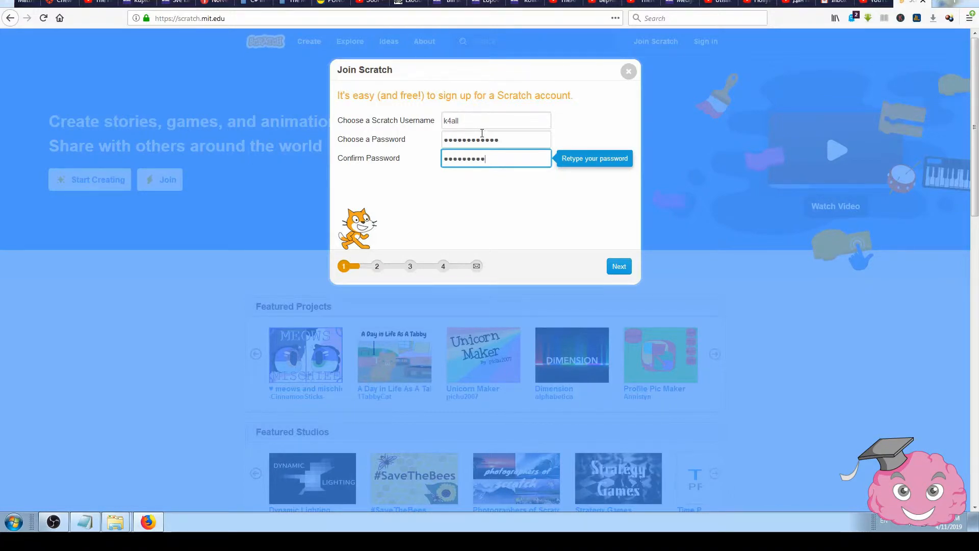
pyautogui.write('•')
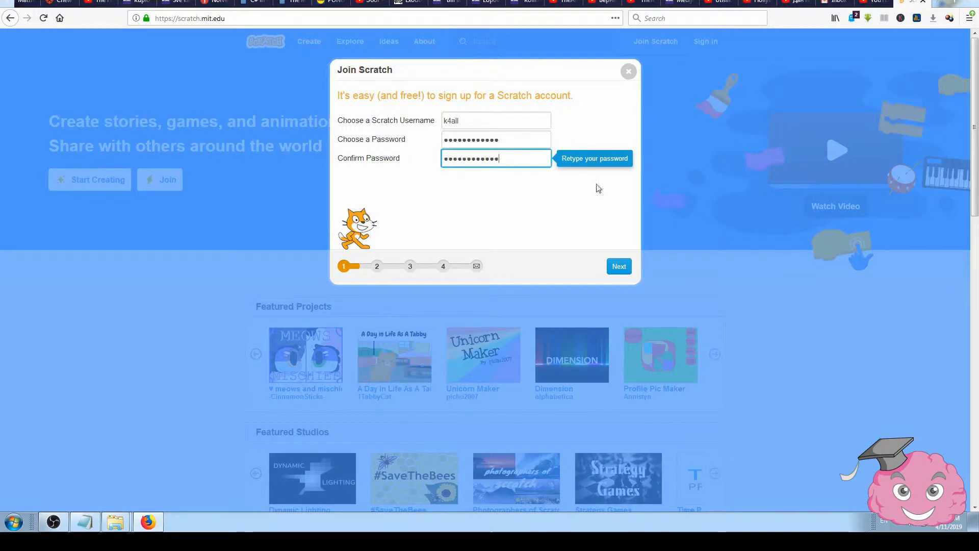
pyautogui.click(618, 266)
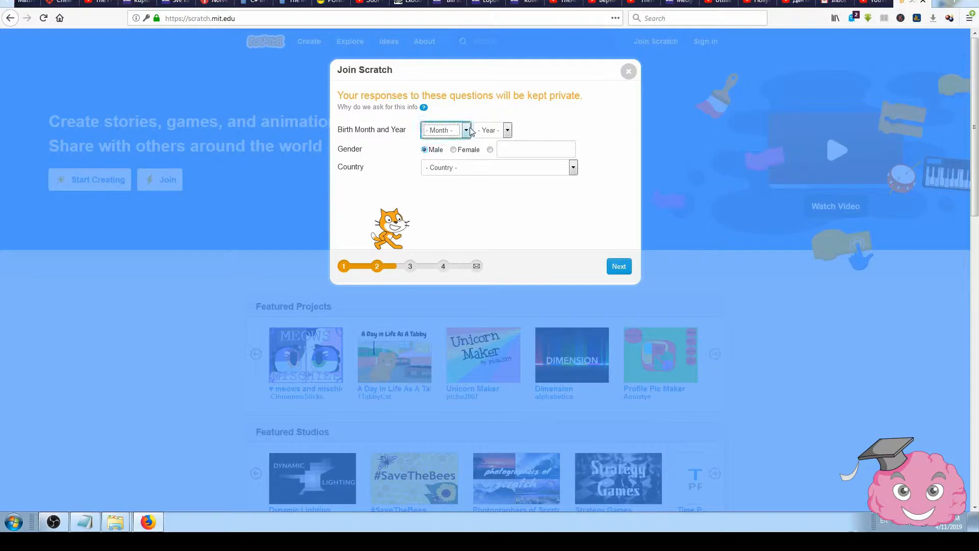
# Step: Set birth month April, year 1979 and a country, advancing to the email step
pyautogui.click(465, 131)
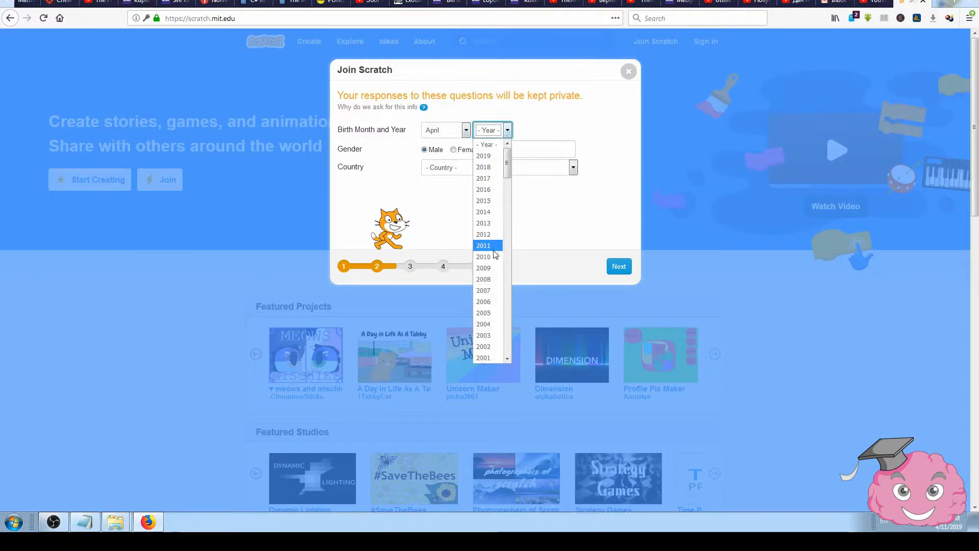
pyautogui.scroll(-3)
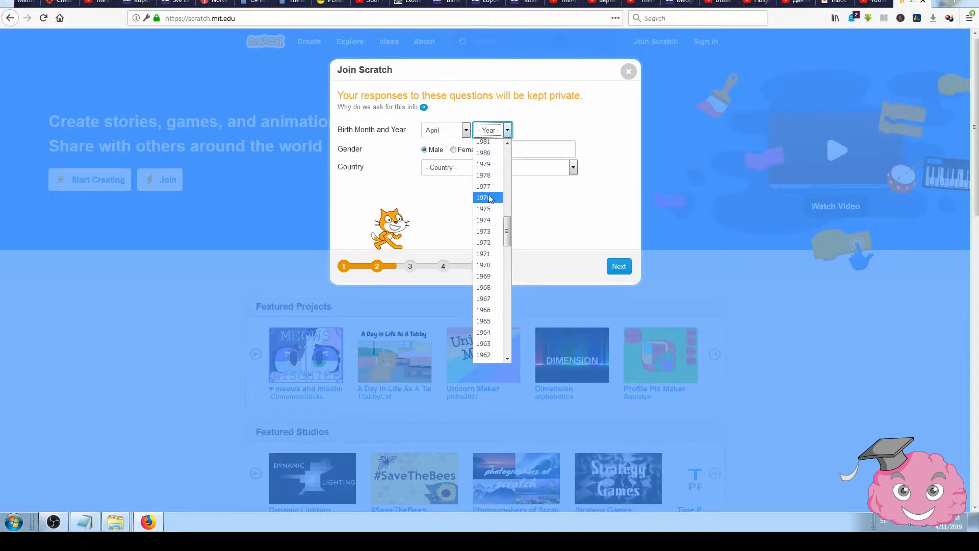
pyautogui.click(483, 163)
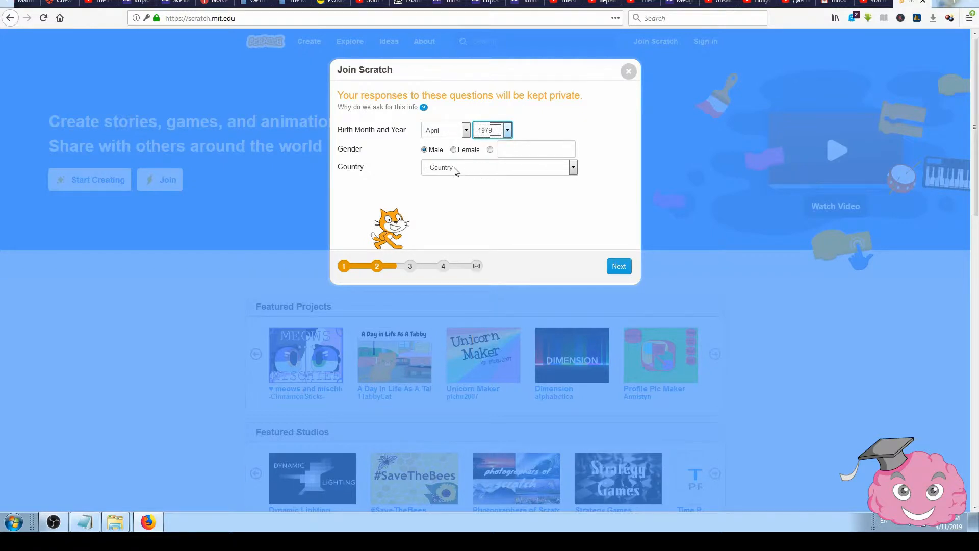
pyautogui.click(497, 168)
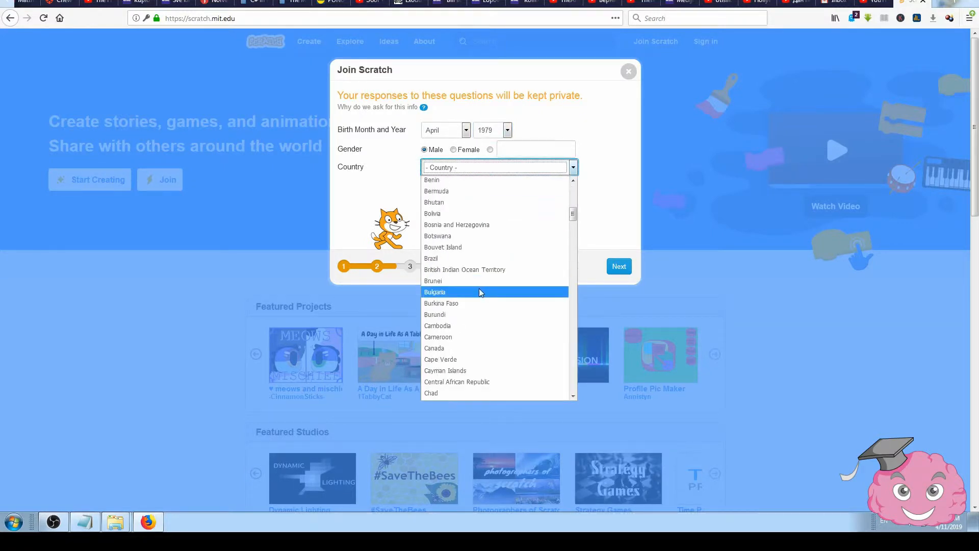
pyautogui.scroll(-3)
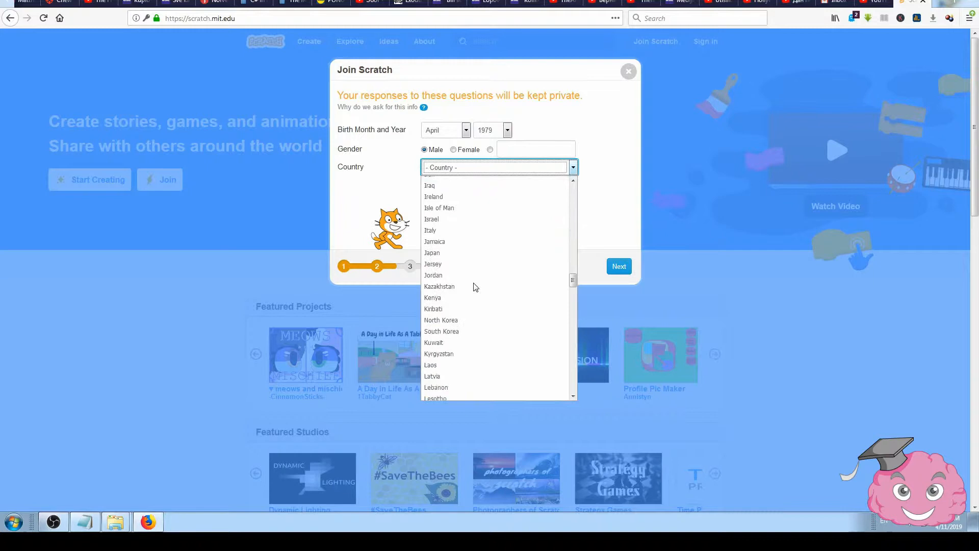
pyautogui.scroll(-3)
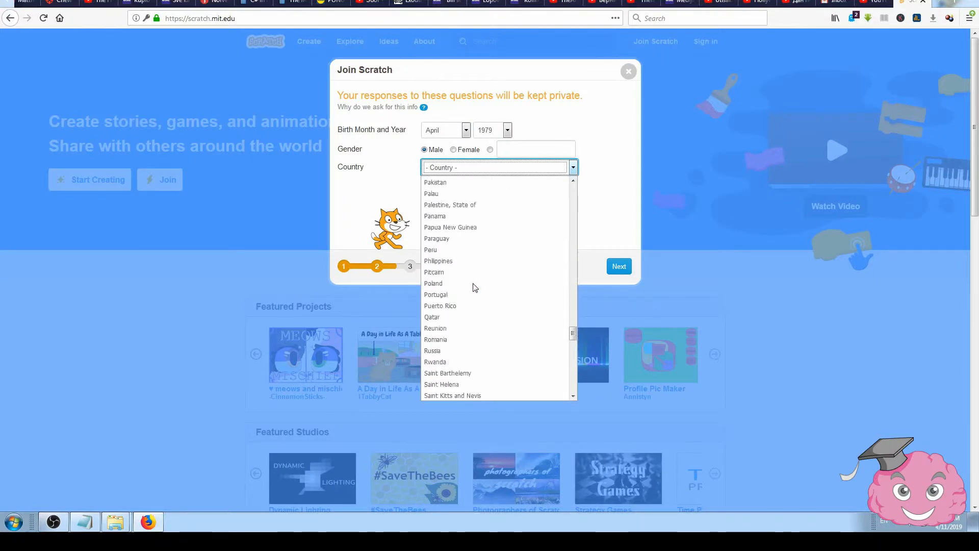
pyautogui.click(619, 267)
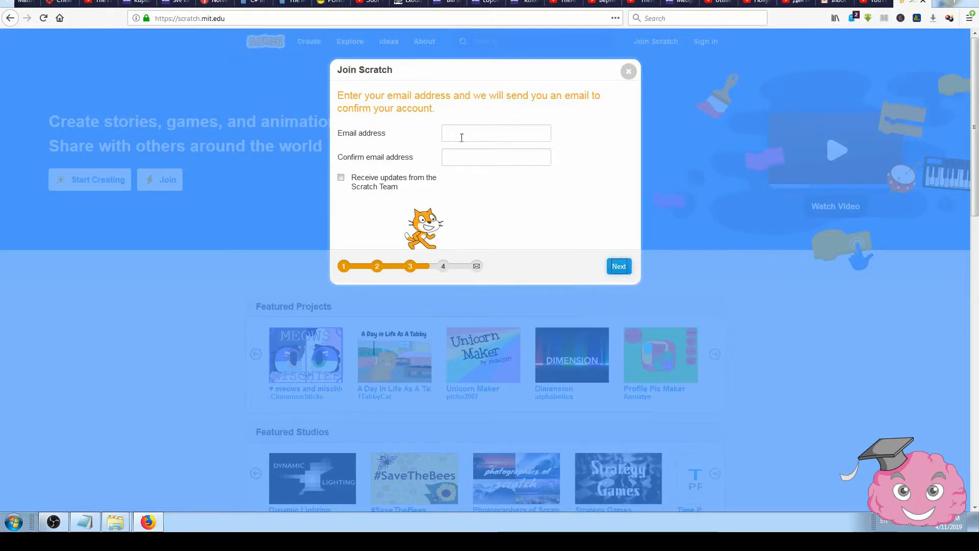
pyautogui.click(497, 132)
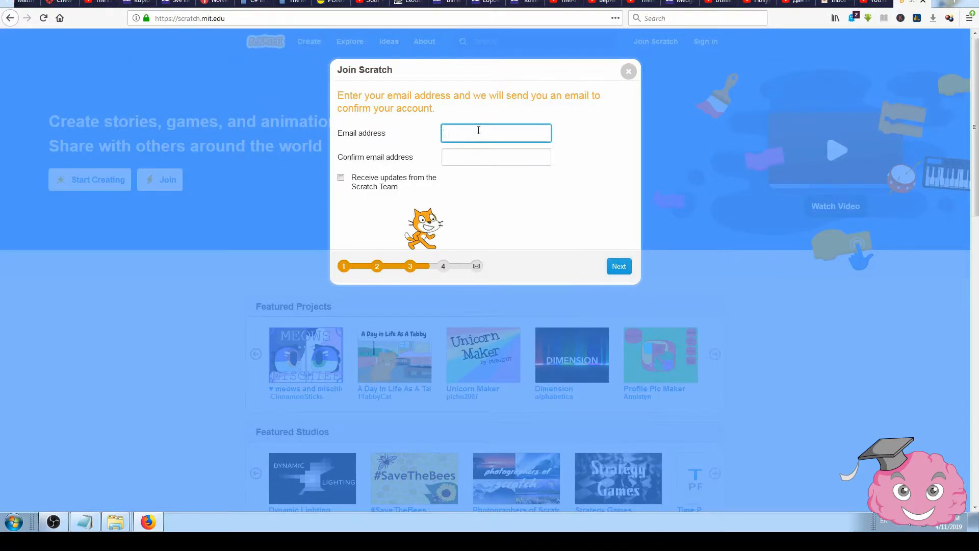
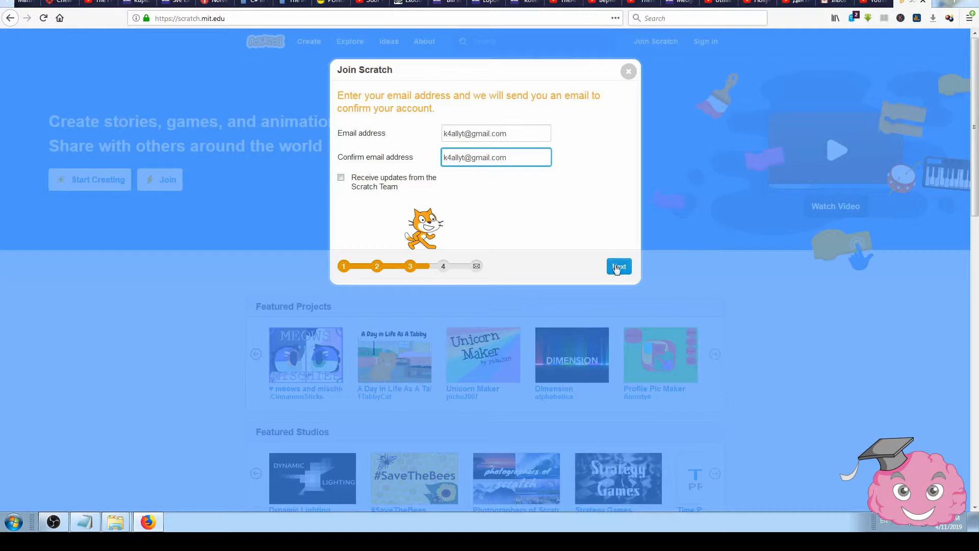
pyautogui.click(618, 267)
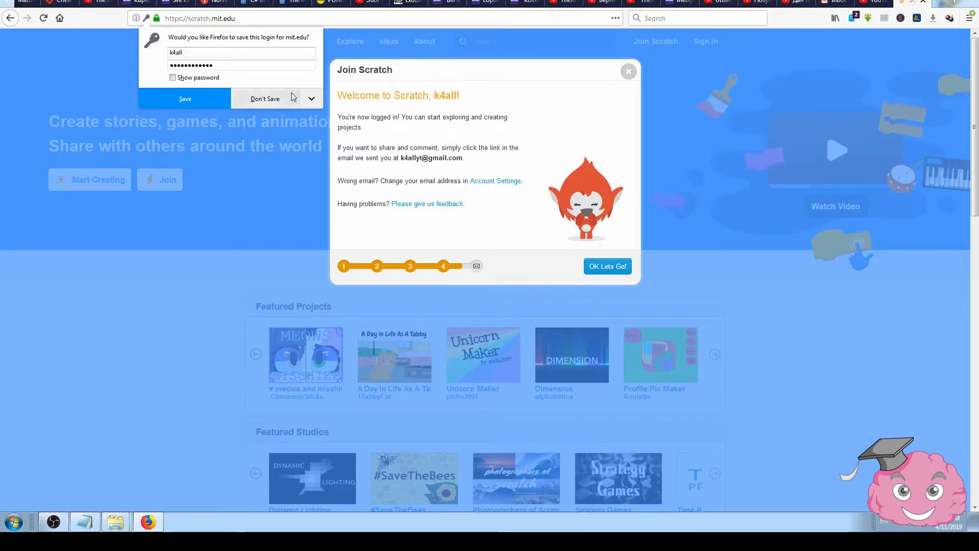
# Step: Decline Firefox's offer to save the login, leaving the welcome message showing
pyautogui.click(266, 99)
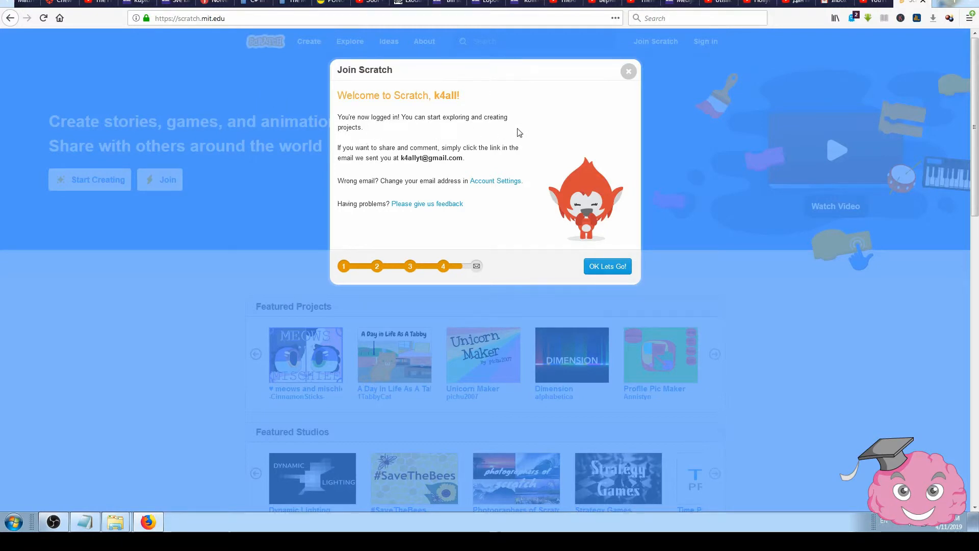
pyautogui.moveTo(512, 134)
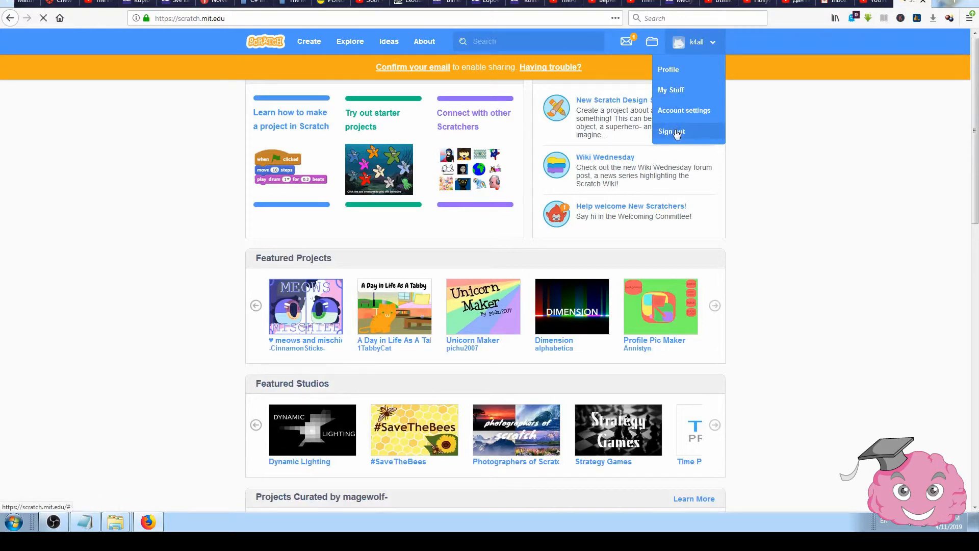
# Step: Sign out, then sign back in as k4all with the password to the logged-in homepage
pyautogui.click(671, 131)
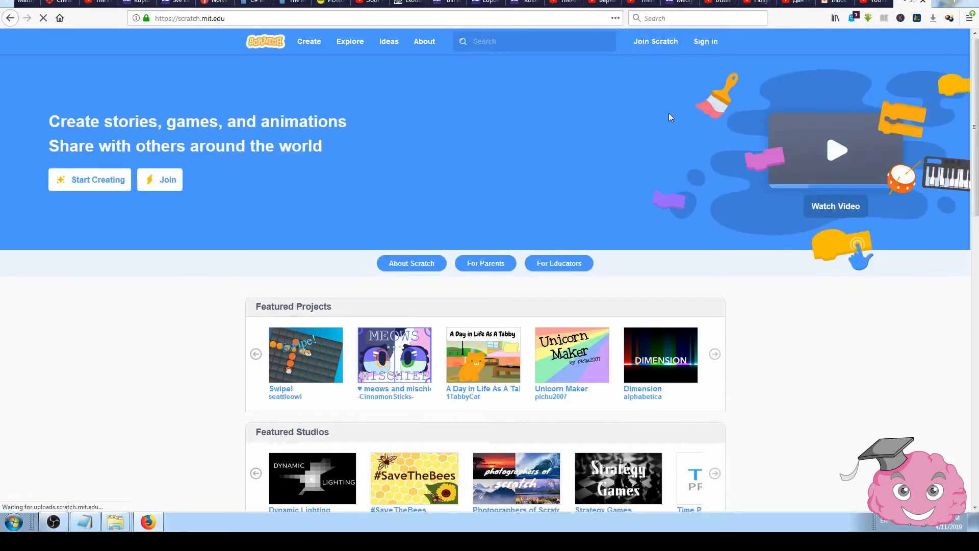
pyautogui.click(706, 41)
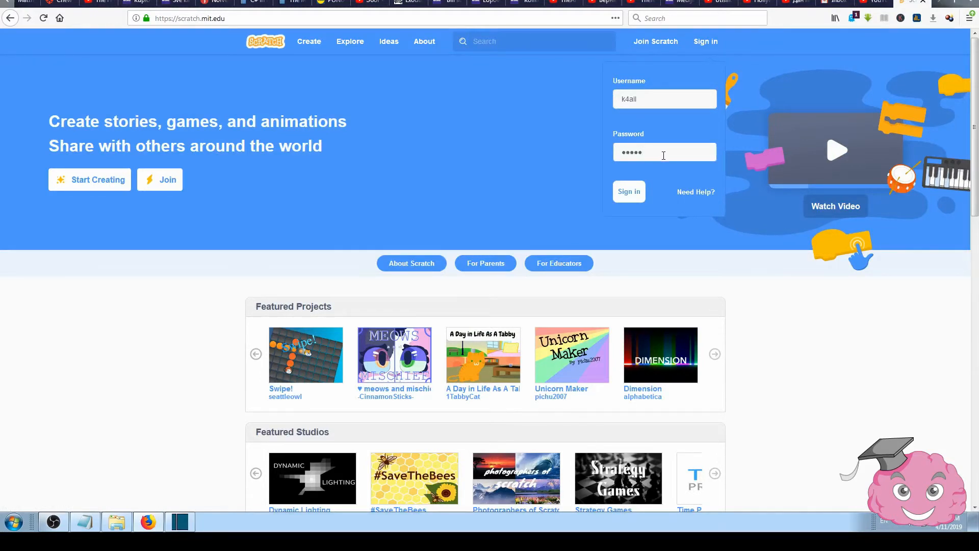
pyautogui.write('•')
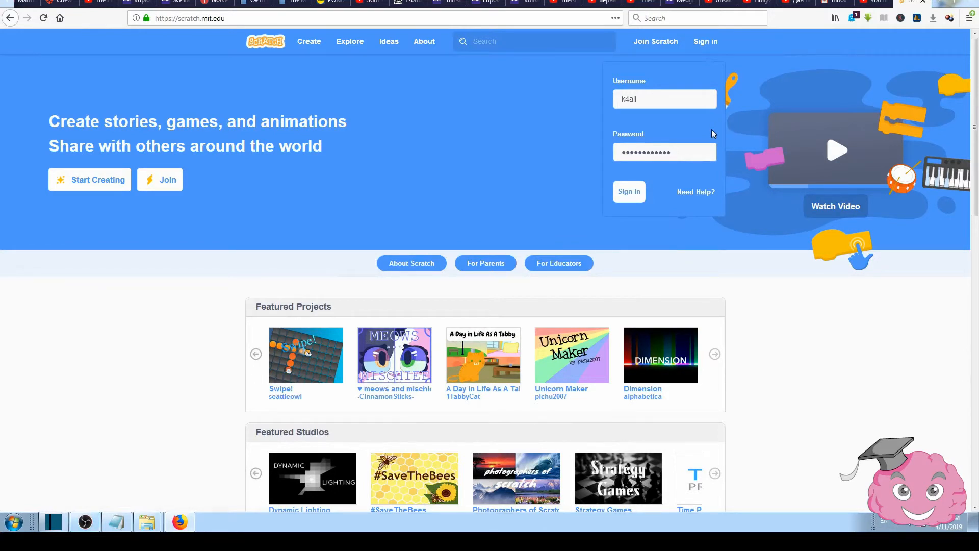
pyautogui.click(665, 98)
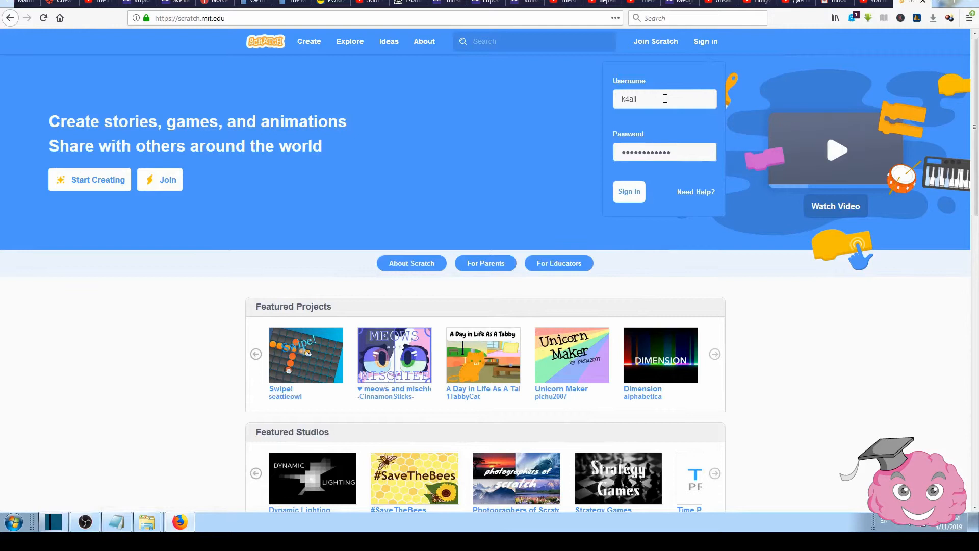
pyautogui.moveTo(705, 41)
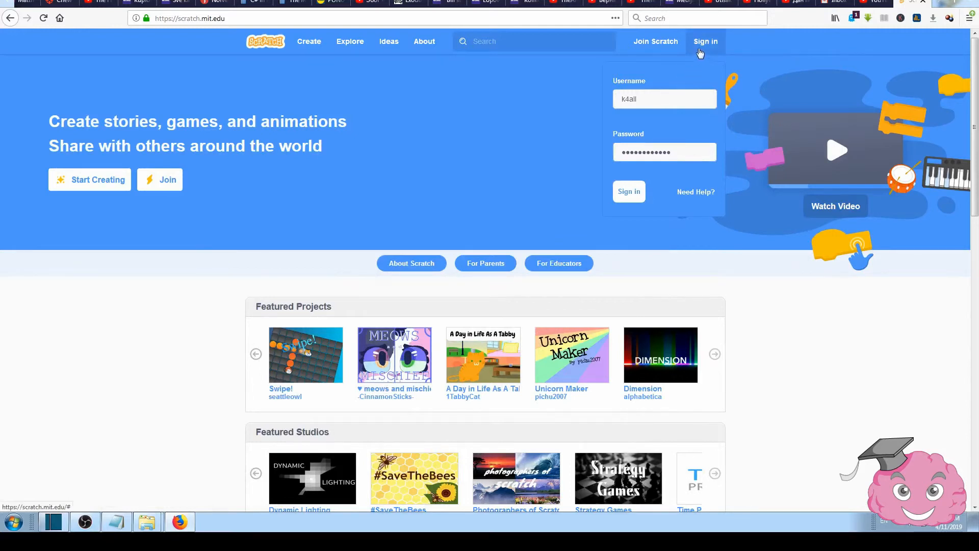
pyautogui.click(647, 93)
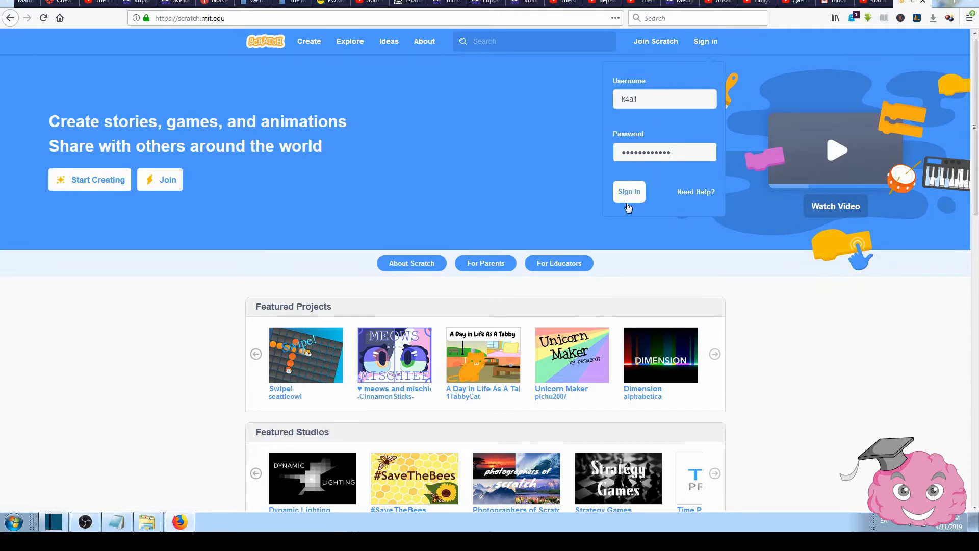
pyautogui.click(628, 191)
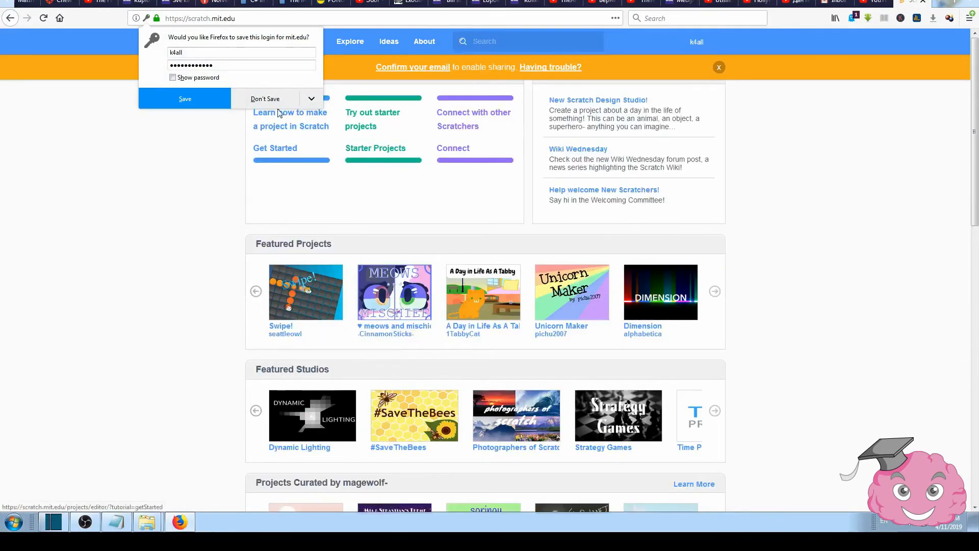
# Step: Decline Firefox's save-login prompt, leaving k4all's signed-in homepage with its email reminder
pyautogui.click(264, 99)
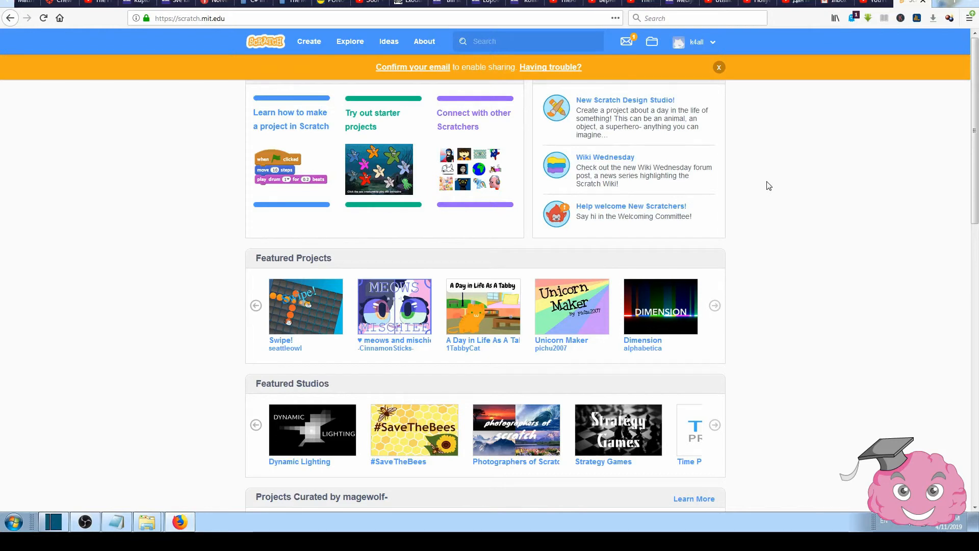
pyautogui.moveTo(788, 179)
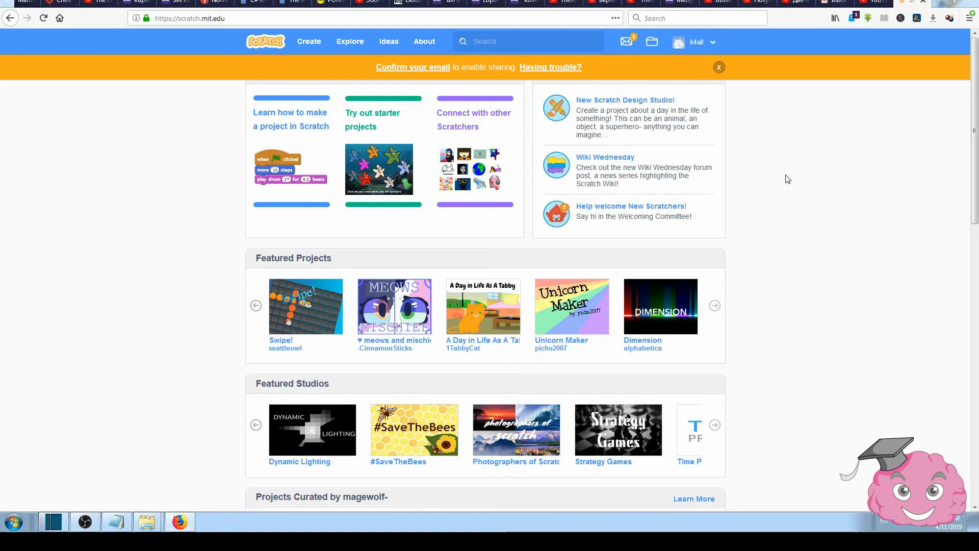
pyautogui.moveTo(863, 254)
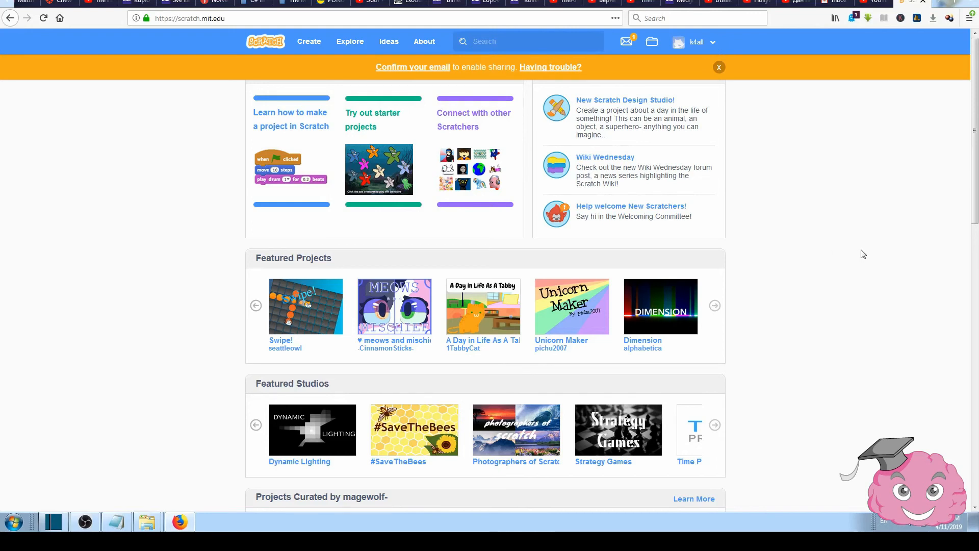
pyautogui.moveTo(84, 516)
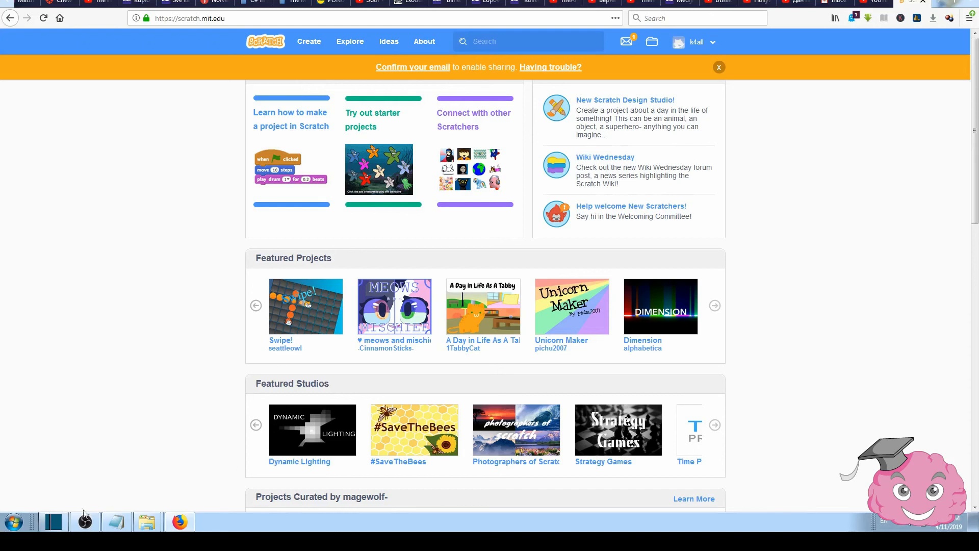